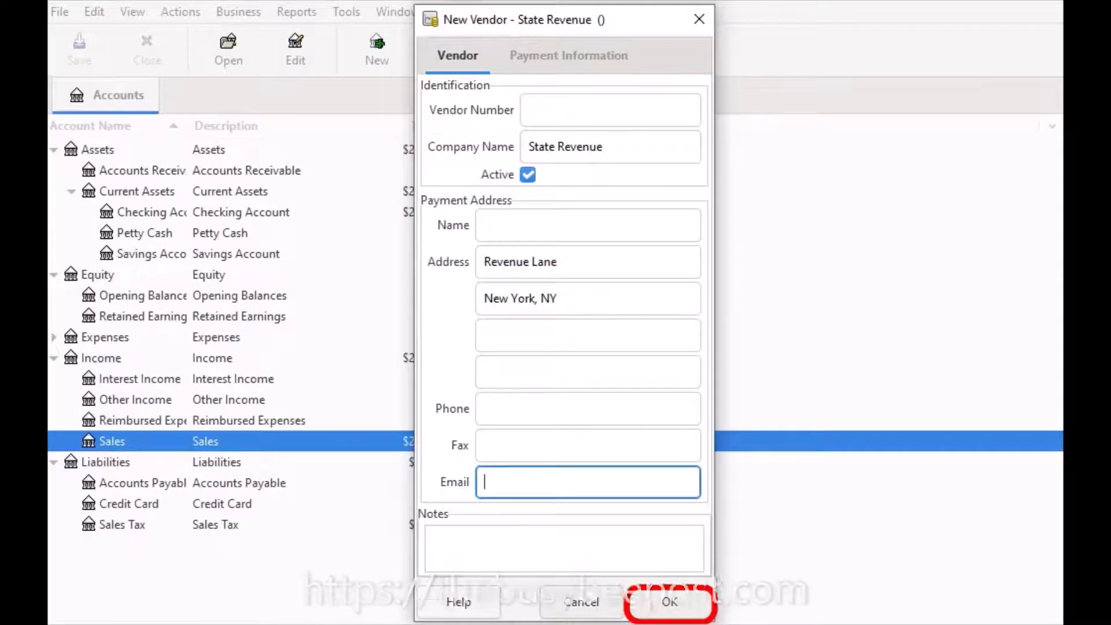
Confirm the New Vendor dialog to save State Revenue with its Revenue Lane, New York address
click(669, 601)
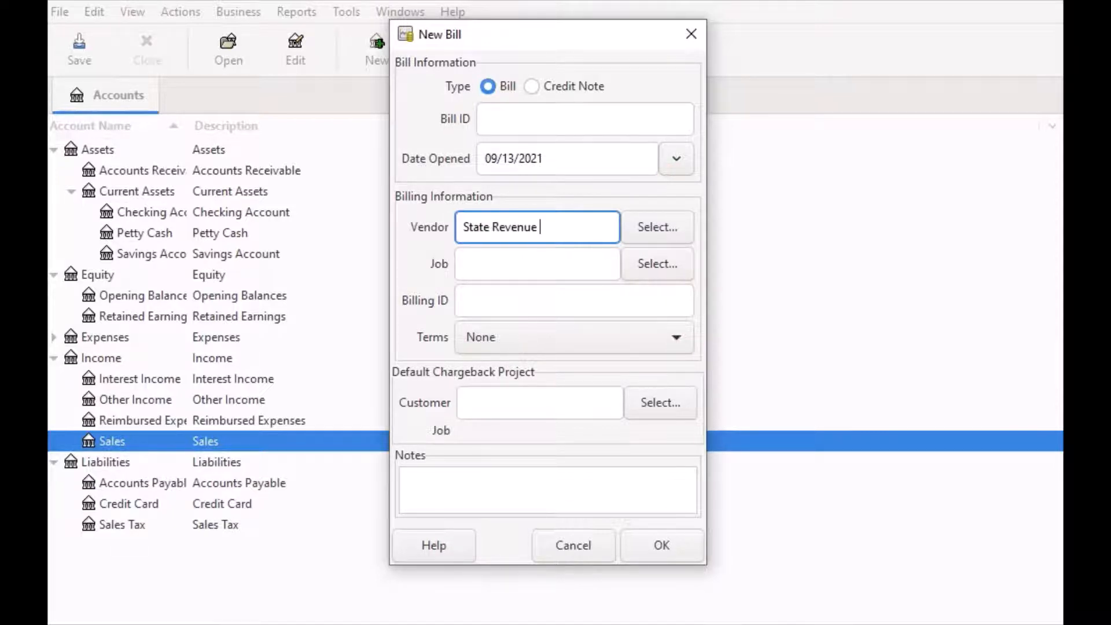